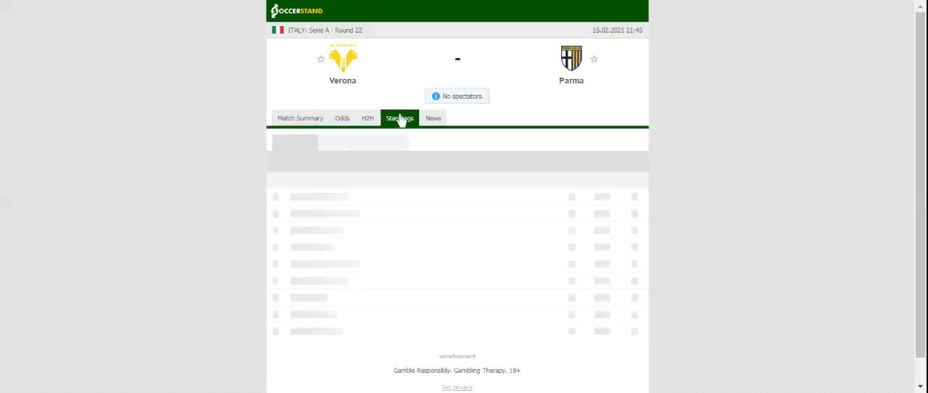
Step: Show the Serie A standings table on the Verona vs Parma match page
left_click(400, 118)
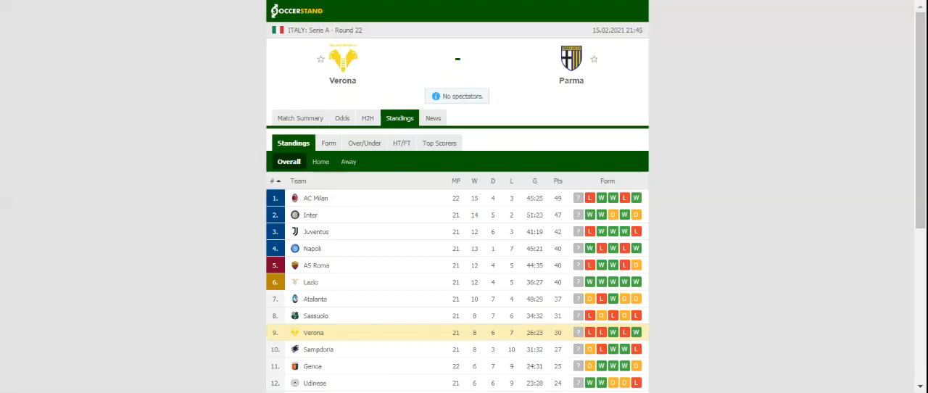
mouse_move(368, 117)
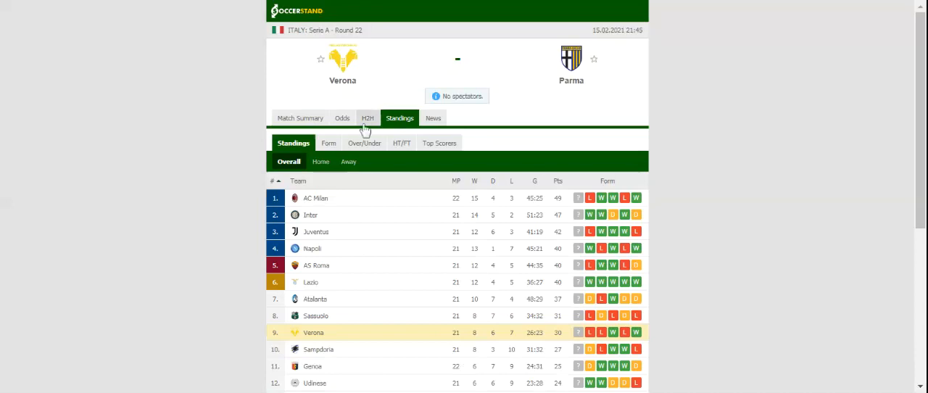
Step: View Verona and Parma head-to-head results, then the 1X2 bookmaker odds
left_click(368, 118)
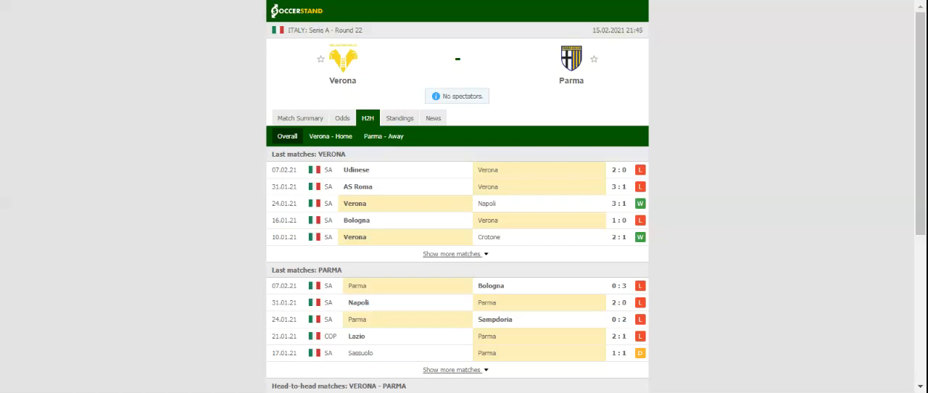
left_click(342, 117)
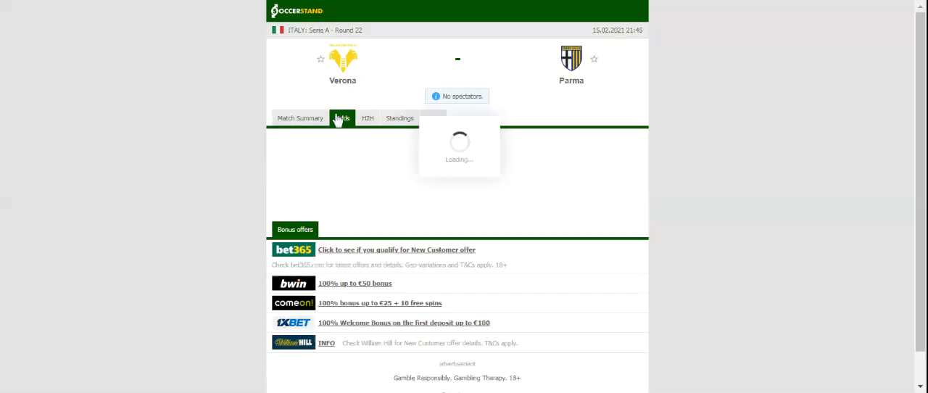
left_click(343, 117)
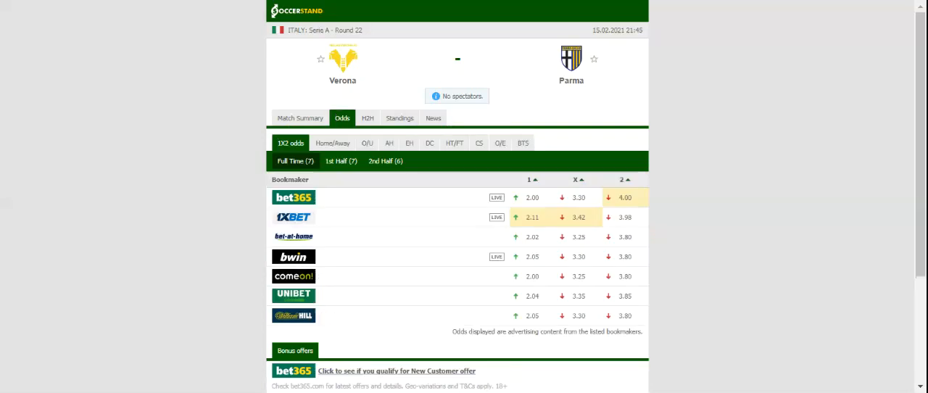